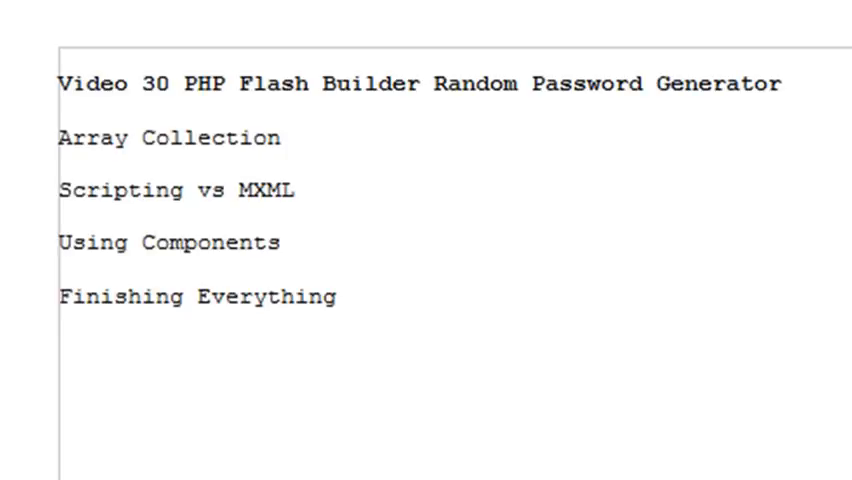
{"action": "mouse_move", "coordinate": [508, 265]}
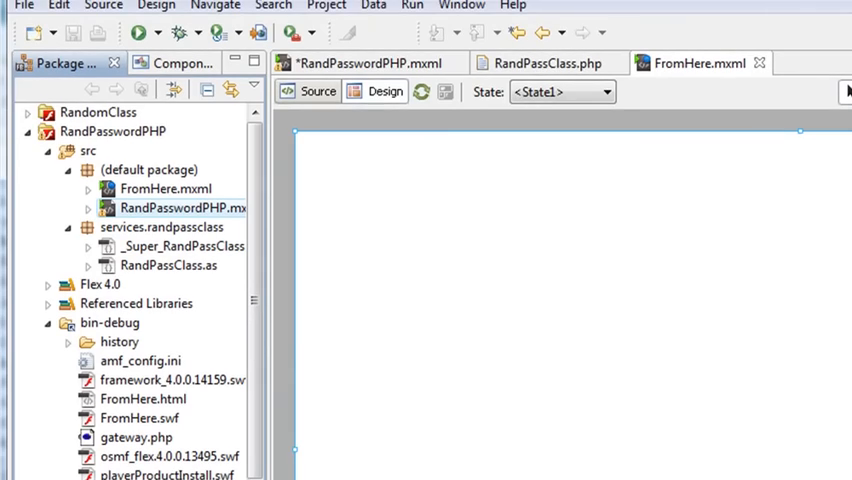
- Generate a form with Data > Generate Form and scroll through its source code
{"action": "left_click", "coordinate": [372, 6]}
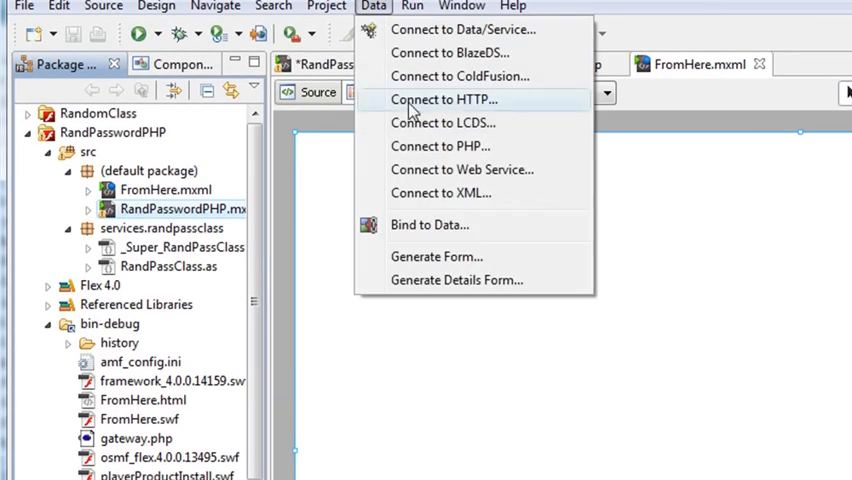
{"action": "left_click", "coordinate": [436, 256]}
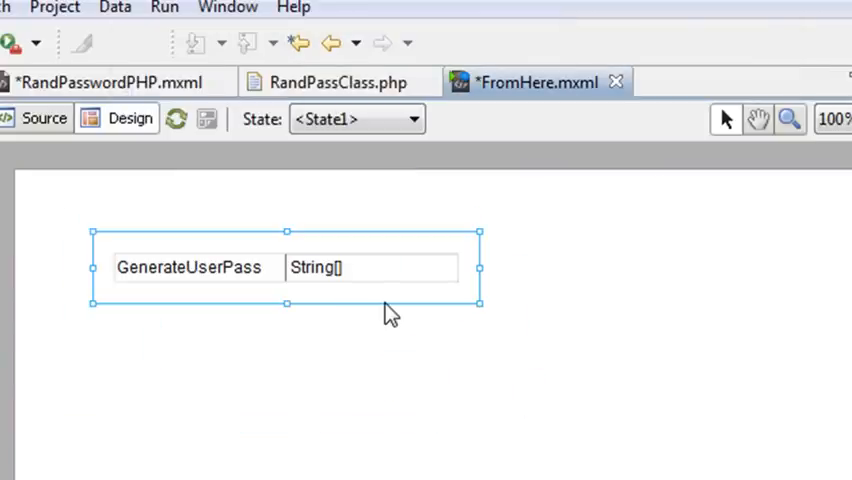
{"action": "mouse_move", "coordinate": [72, 152]}
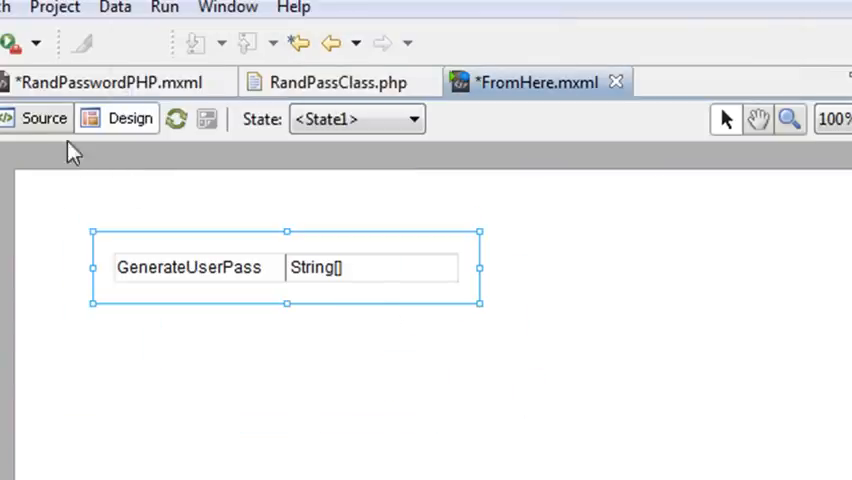
{"action": "left_click", "coordinate": [44, 118]}
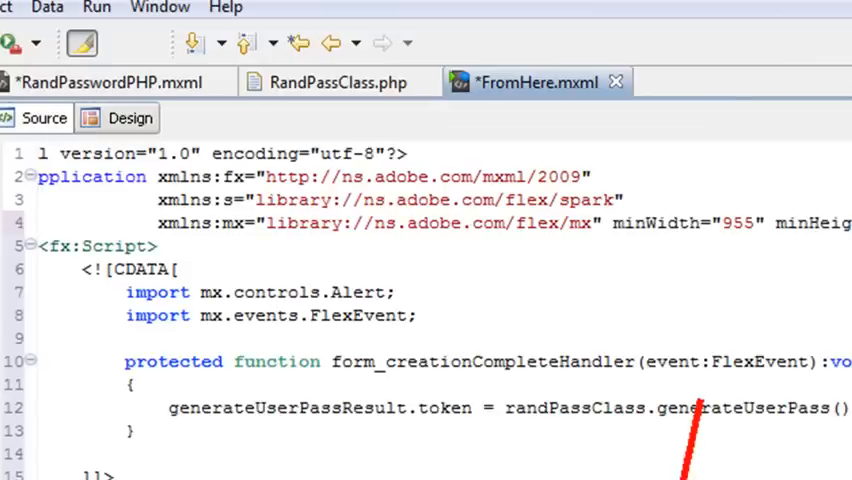
{"action": "scroll", "scroll_direction": "down", "scroll_amount": 3}
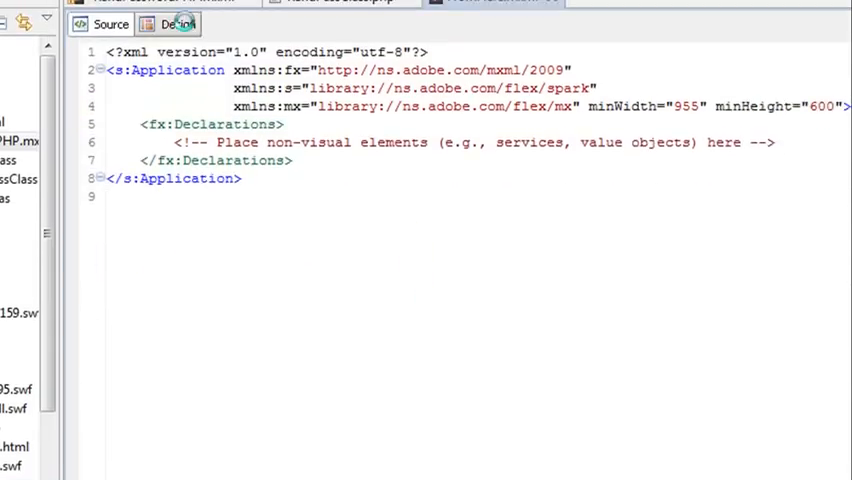
- Regenerate the form for RandPassClass generateUserPass() and view its source code
{"action": "left_click", "coordinate": [168, 25]}
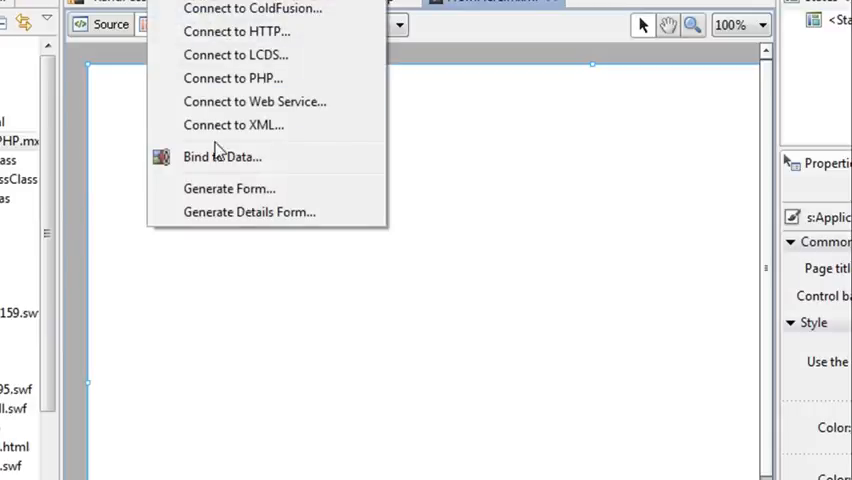
{"action": "left_click", "coordinate": [229, 188]}
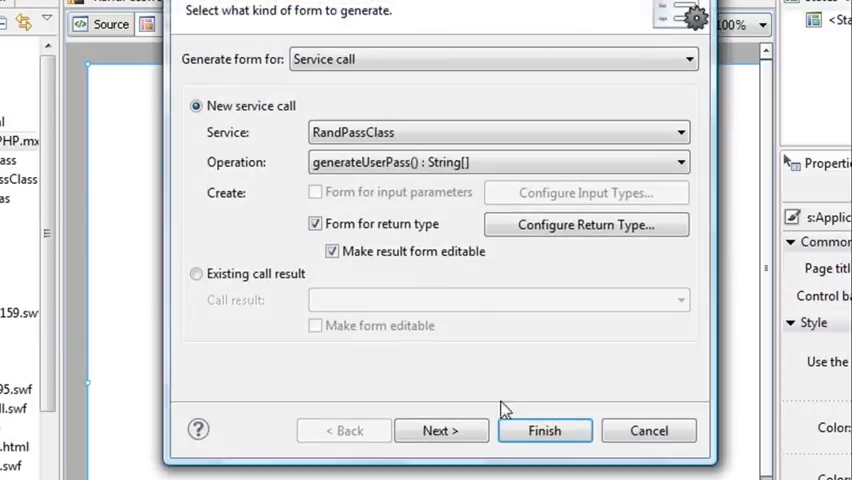
{"action": "left_click", "coordinate": [544, 430]}
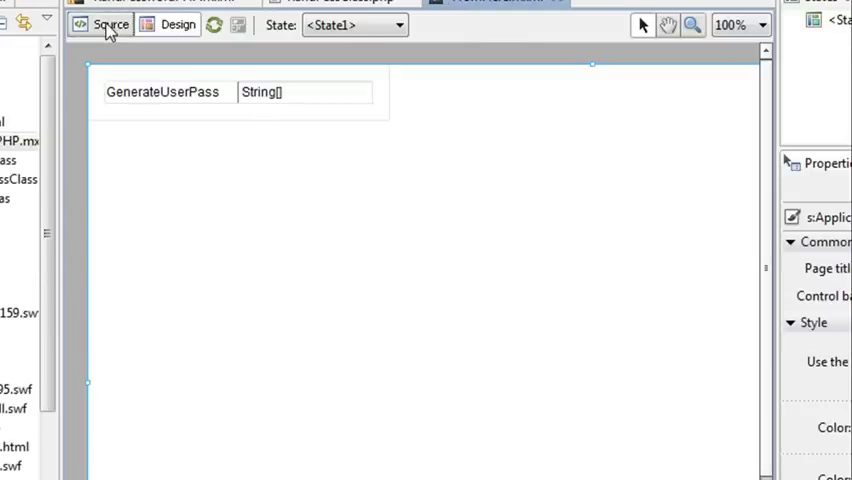
{"action": "left_click", "coordinate": [104, 25]}
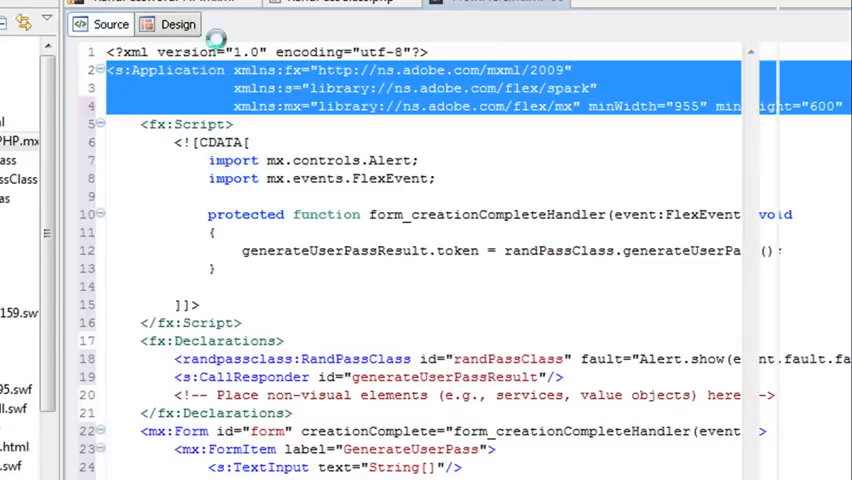
{"action": "left_click", "coordinate": [174, 25]}
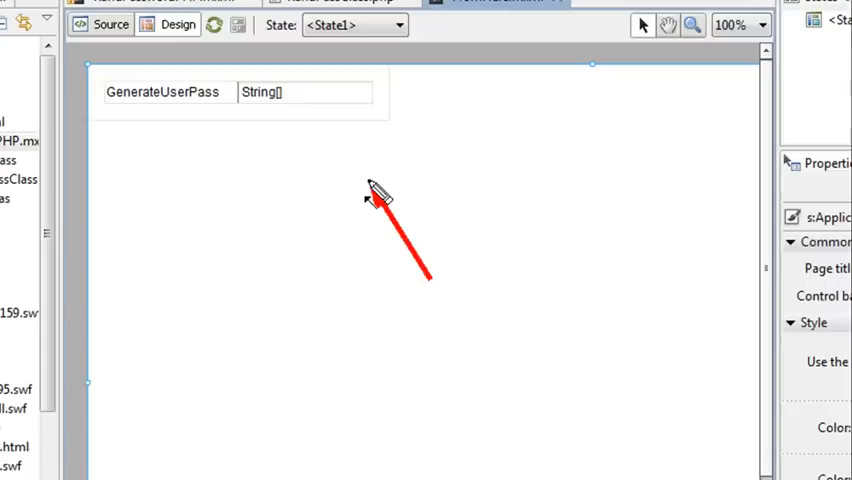
{"action": "mouse_move", "coordinate": [311, 133]}
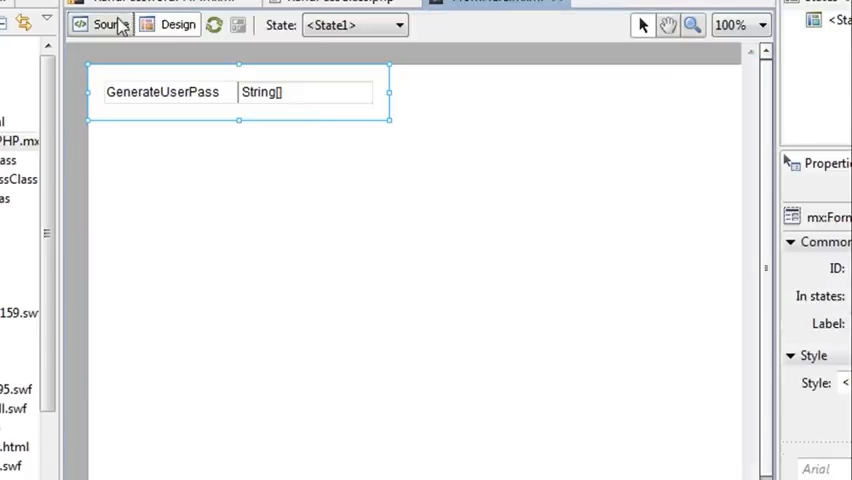
{"action": "left_click", "coordinate": [106, 27]}
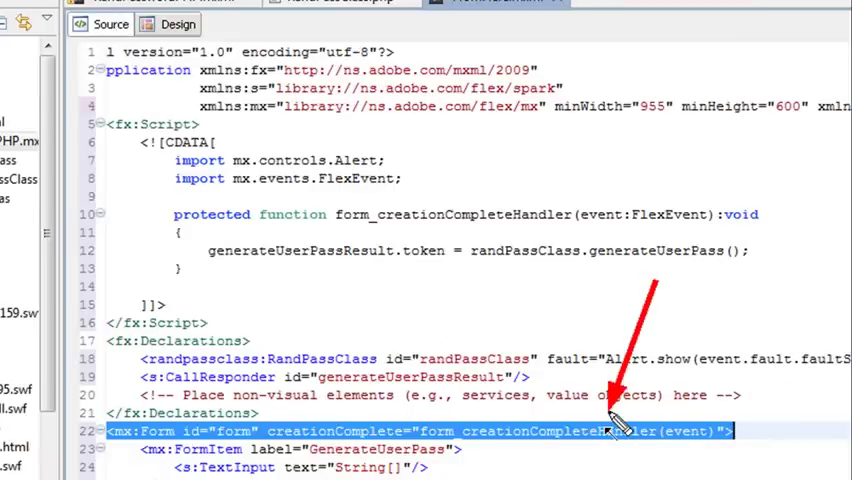
{"action": "mouse_move", "coordinate": [607, 412]}
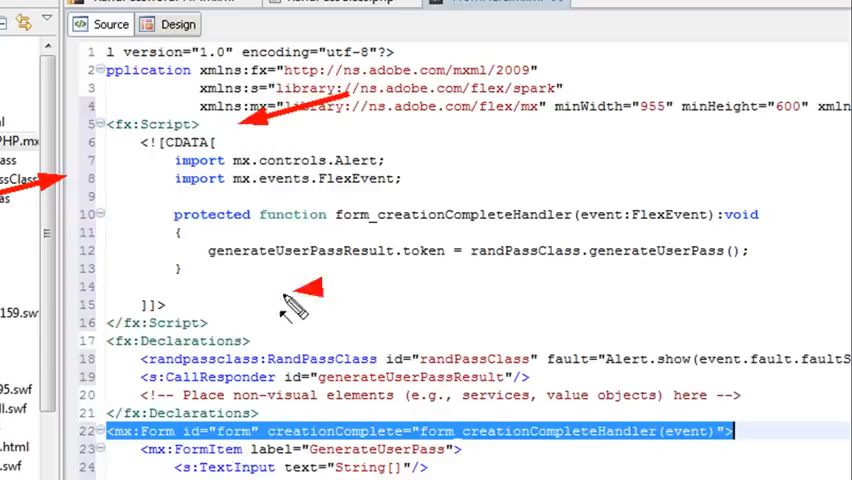
{"action": "mouse_move", "coordinate": [380, 222]}
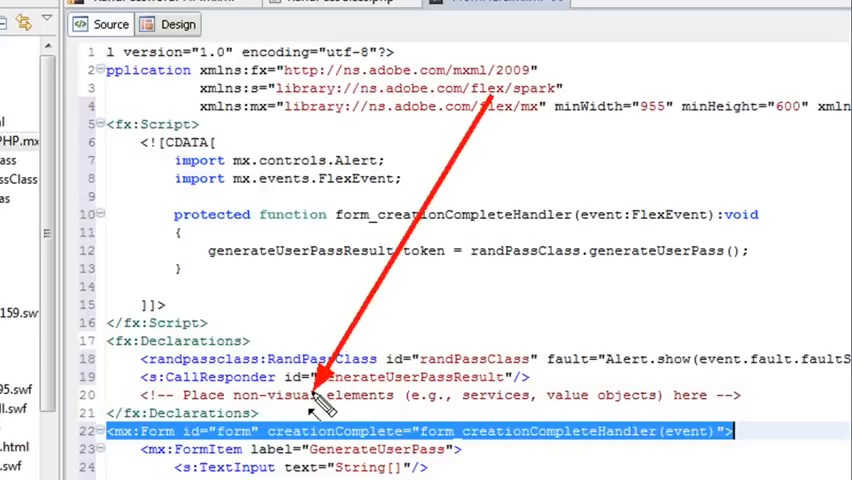
{"action": "mouse_move", "coordinate": [163, 238]}
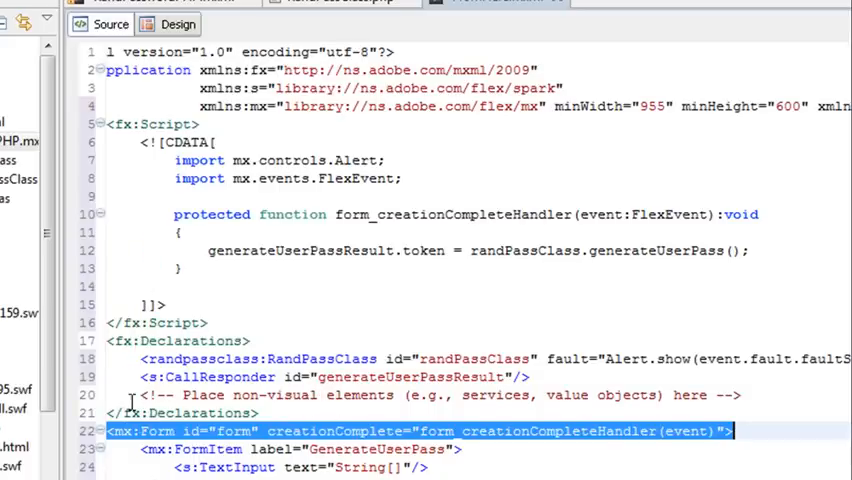
{"action": "scroll", "scroll_direction": "down", "scroll_amount": 3}
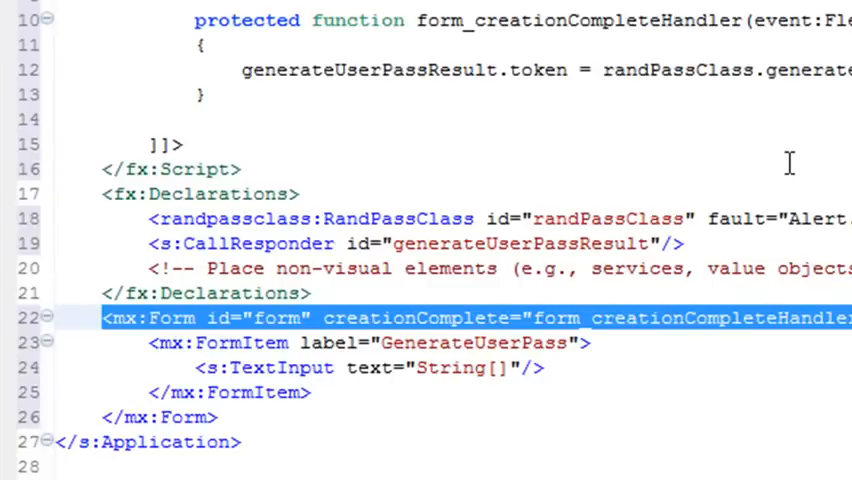
{"action": "mouse_move", "coordinate": [781, 183]}
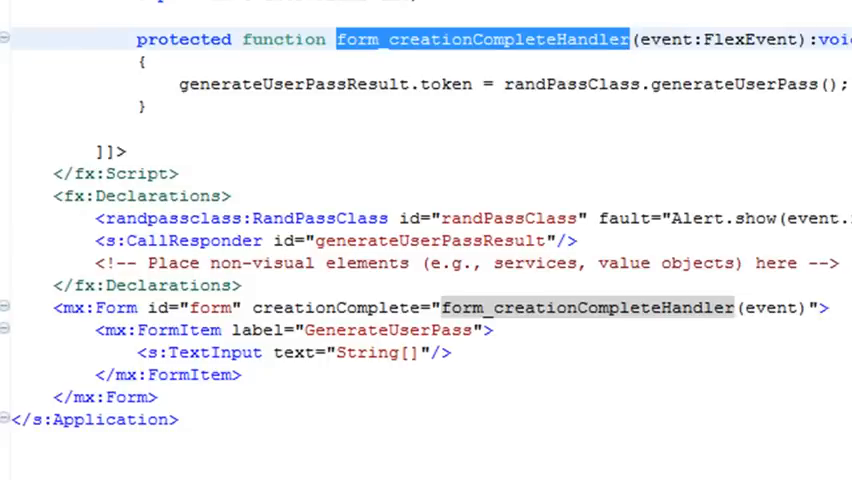
{"action": "mouse_move", "coordinate": [608, 146]}
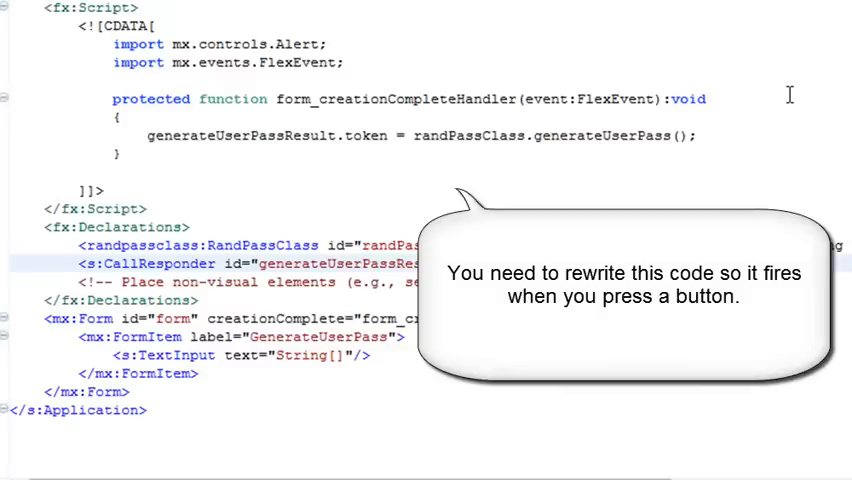
{"action": "mouse_move", "coordinate": [545, 50]}
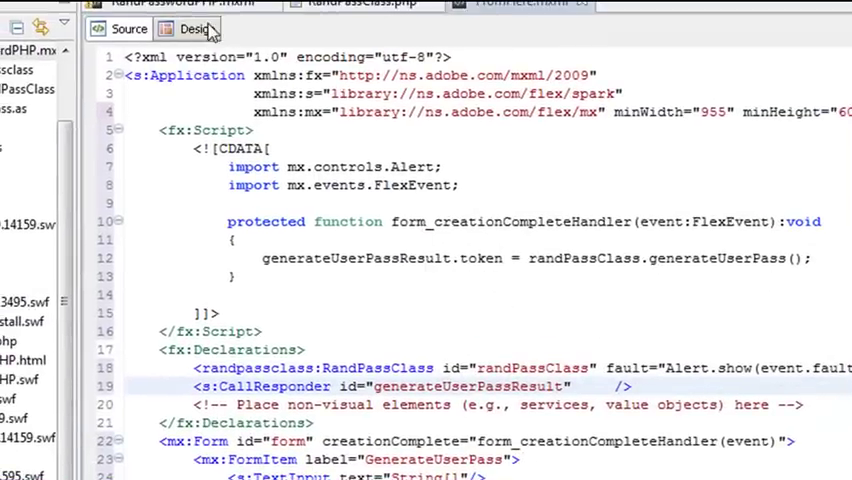
- In Design view, drag the GenerateUserPass form toward the canvas centre
{"action": "left_click", "coordinate": [196, 28]}
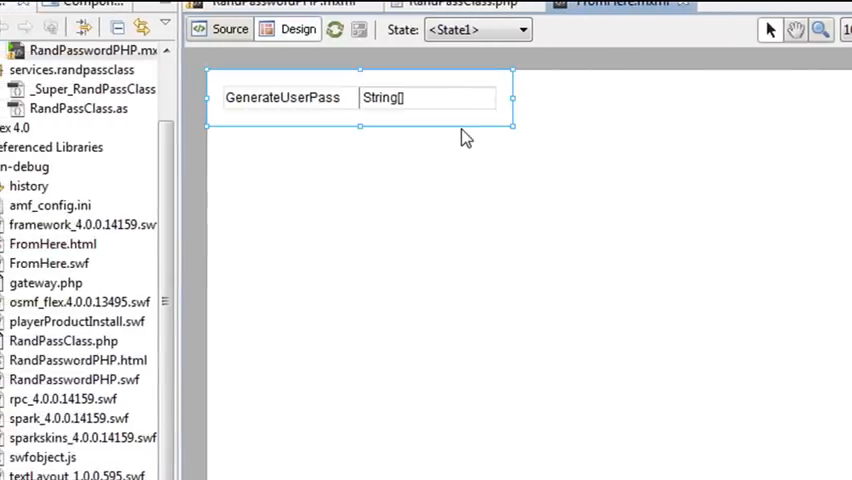
{"action": "left_click_drag", "start_coordinate": [360, 97], "coordinate": [550, 143]}
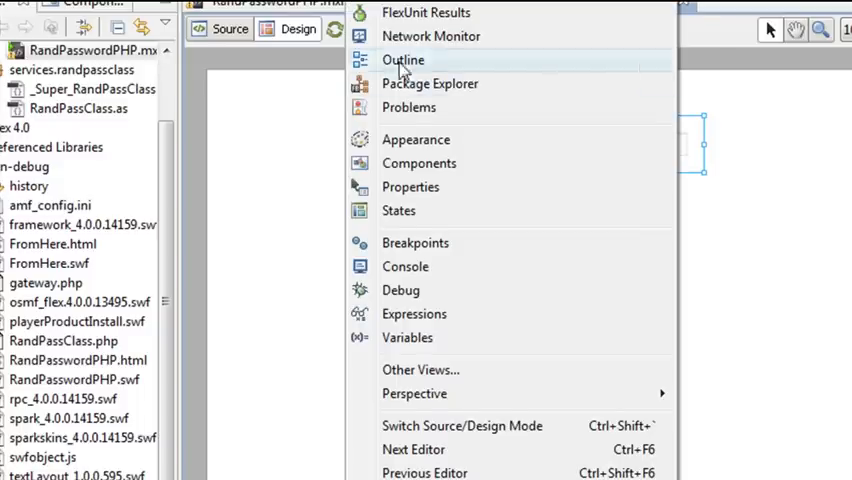
- Drag a Button from Components below the form and label it 'Generate Password'
{"action": "left_click", "coordinate": [402, 60]}
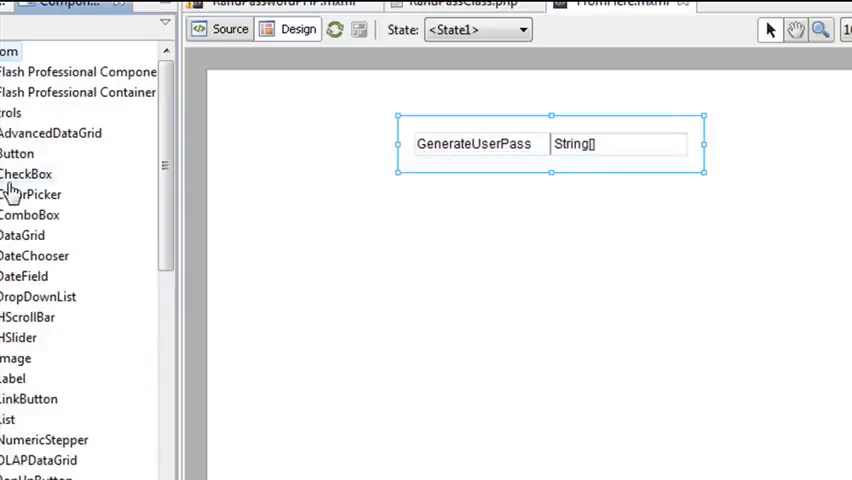
{"action": "scroll", "scroll_direction": "down", "scroll_amount": 3}
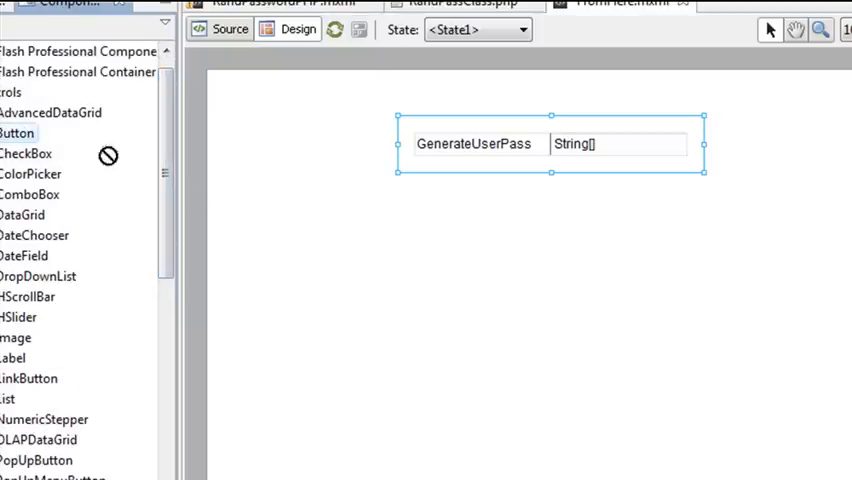
{"action": "left_click_drag", "start_coordinate": [16, 133], "coordinate": [354, 238]}
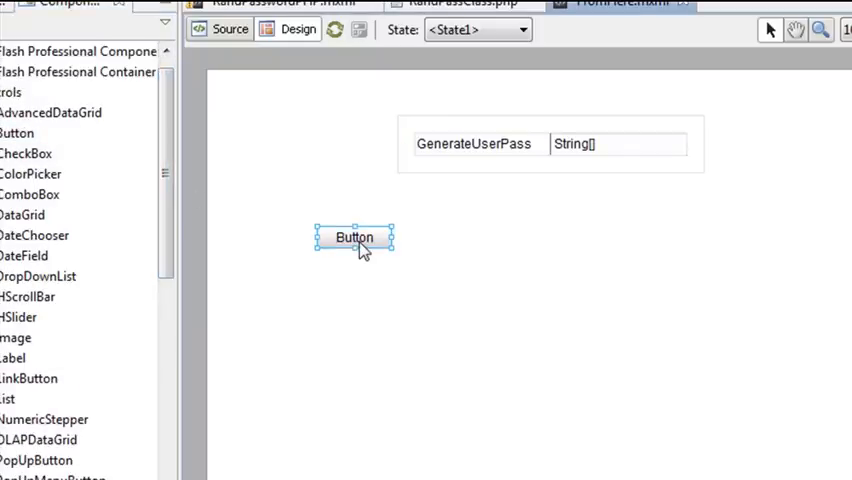
{"action": "type", "text": "Ge"}
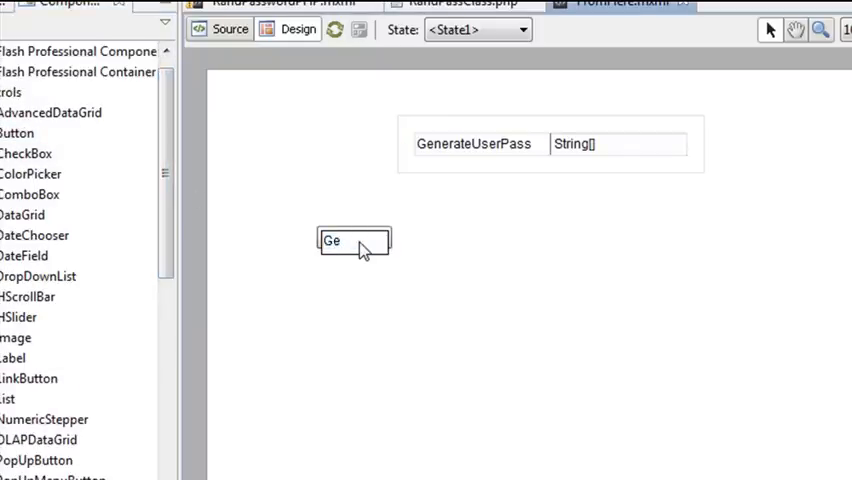
{"action": "type", "text": "nerate Password"}
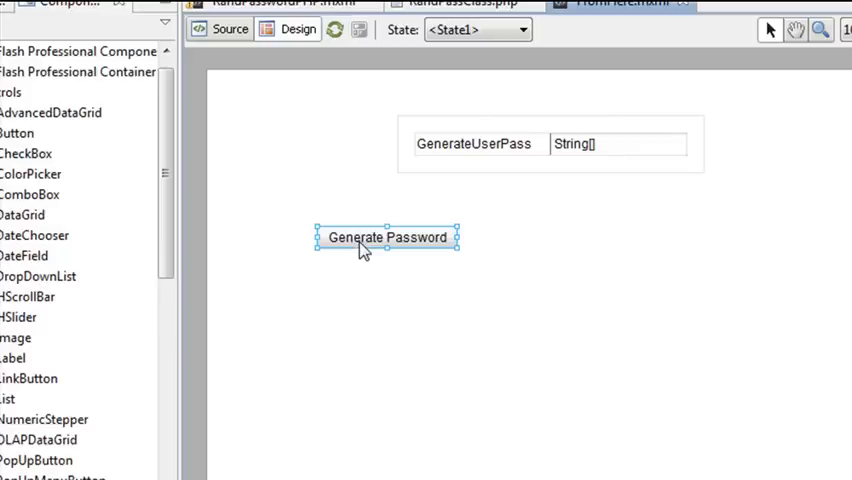
{"action": "mouse_move", "coordinate": [345, 244]}
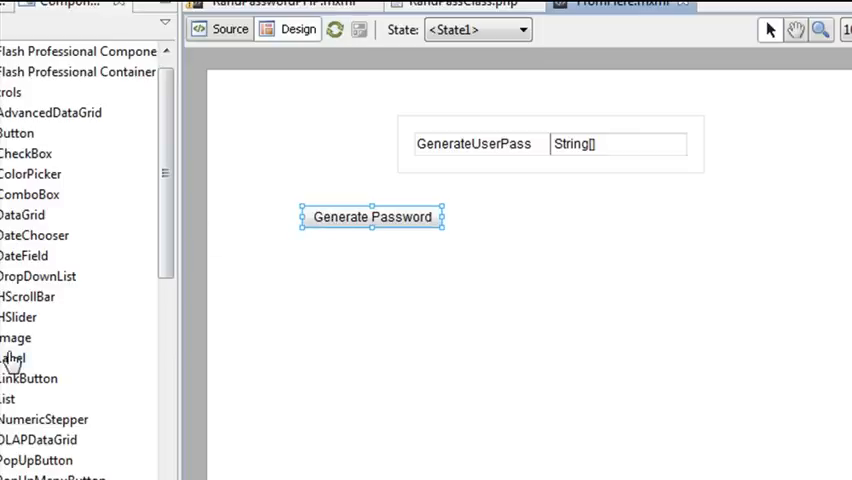
- Drop Label controls under the button and caption them 'Username' and 'Password'
{"action": "left_click_drag", "start_coordinate": [13, 358], "coordinate": [268, 268]}
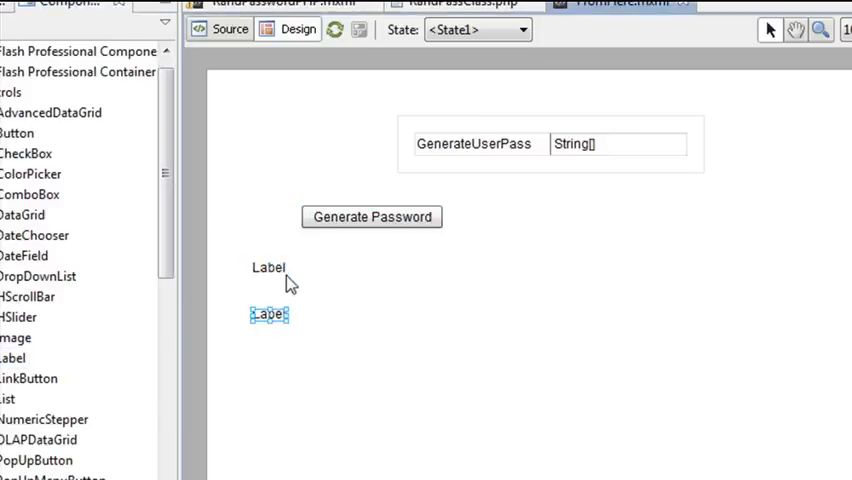
{"action": "mouse_move", "coordinate": [284, 258]}
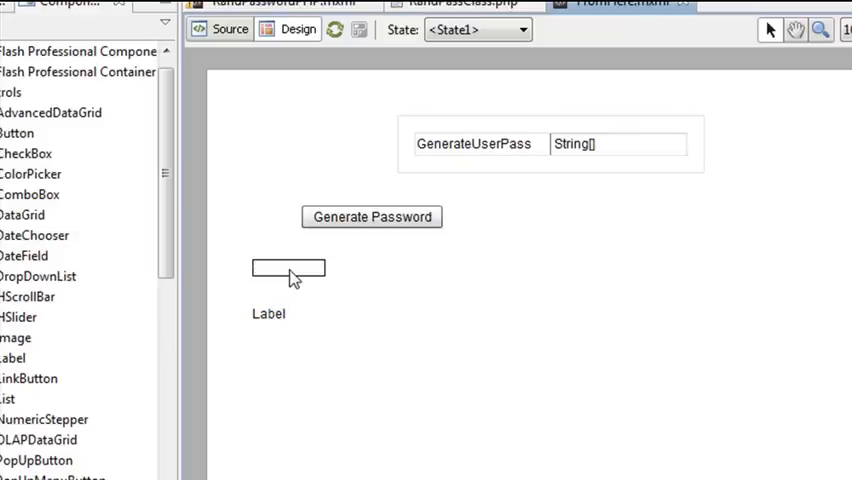
{"action": "type", "text": "Lsl"}
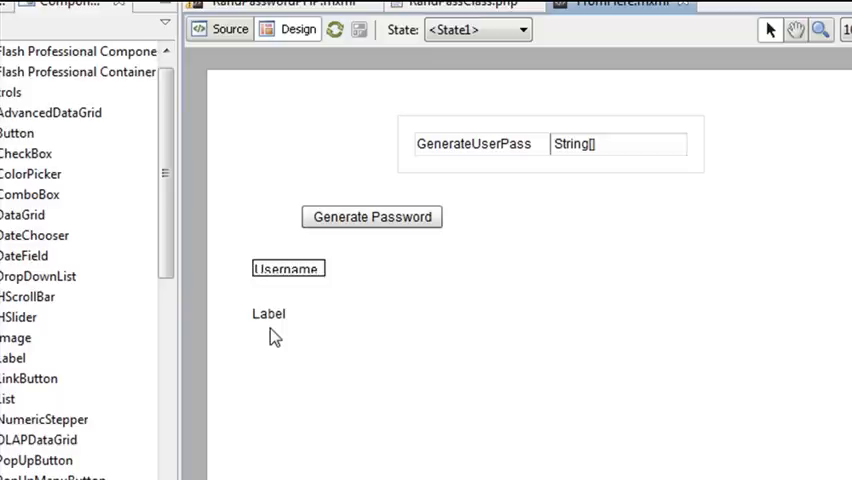
{"action": "left_click", "coordinate": [268, 314]}
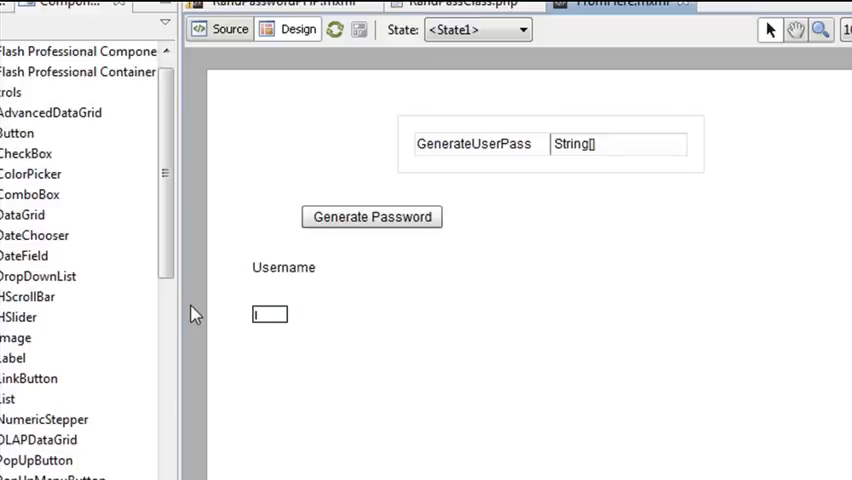
{"action": "type", "text": "P"}
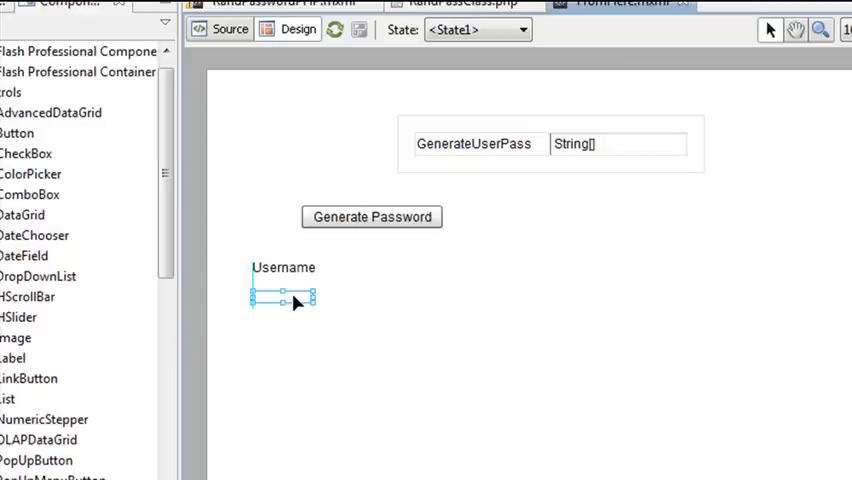
{"action": "type", "text": "Password"}
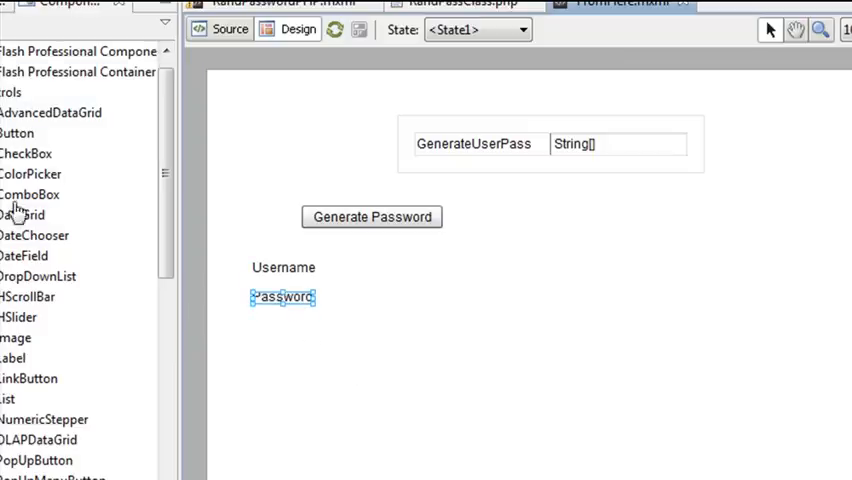
- Add RichText fields from Components beside the Username and Password labels
{"action": "scroll", "scroll_direction": "down", "scroll_amount": 3}
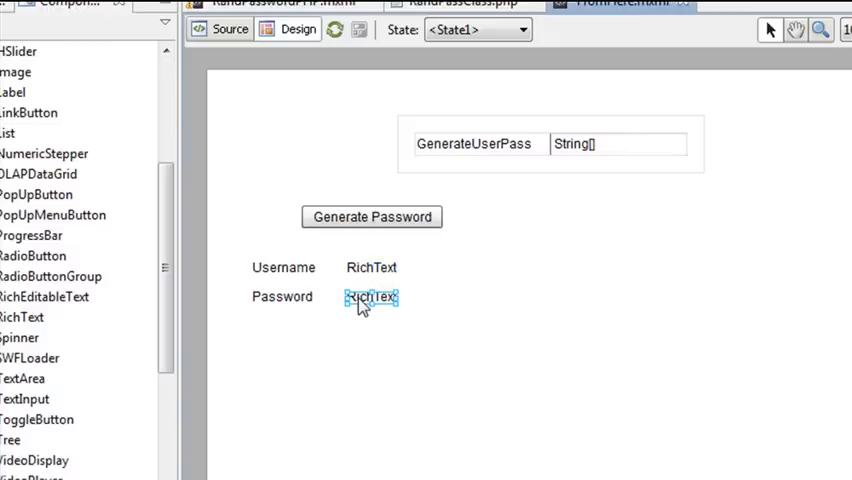
{"action": "mouse_move", "coordinate": [325, 225]}
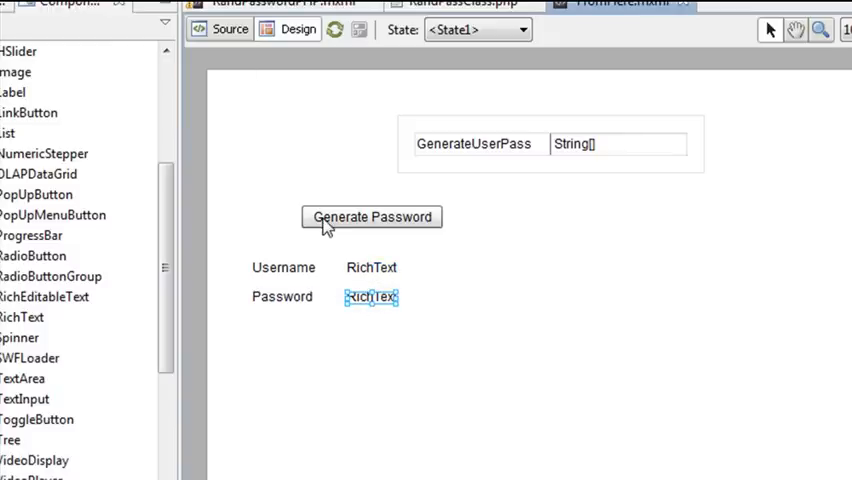
{"action": "left_click", "coordinate": [371, 217]}
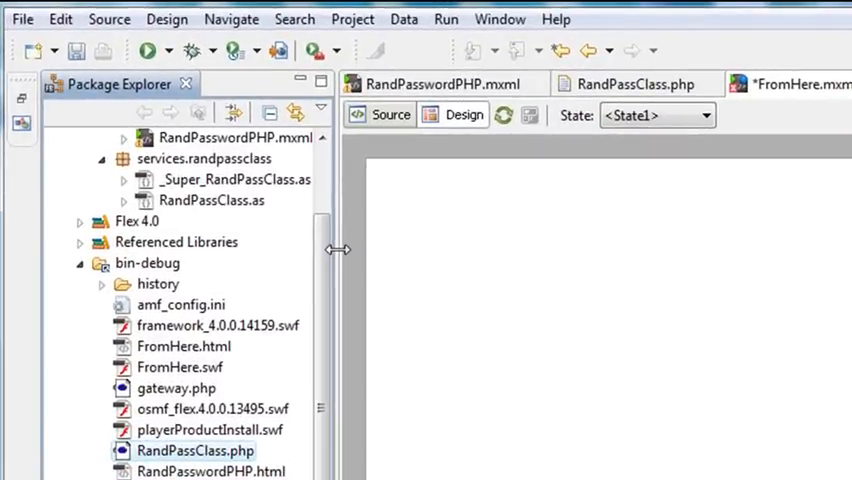
- Show the Components panel and drop a Button and a Label onto the blank canvas
{"action": "left_click", "coordinate": [499, 19]}
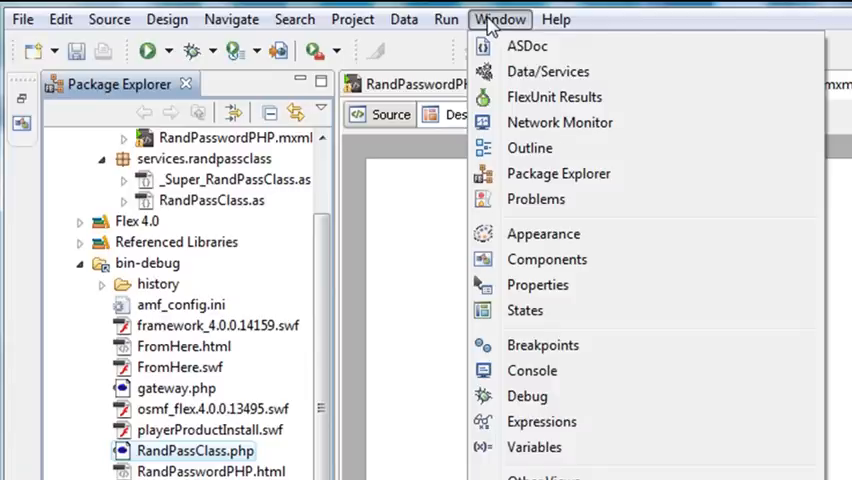
{"action": "mouse_move", "coordinate": [537, 284]}
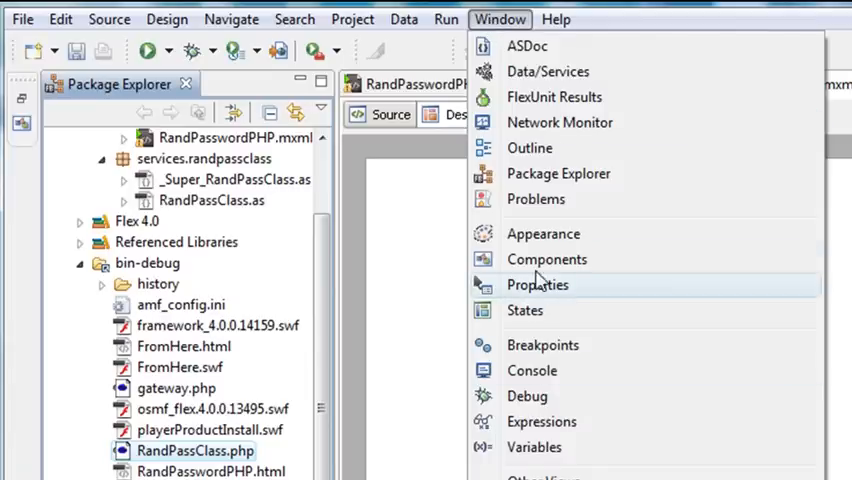
{"action": "left_click", "coordinate": [546, 259]}
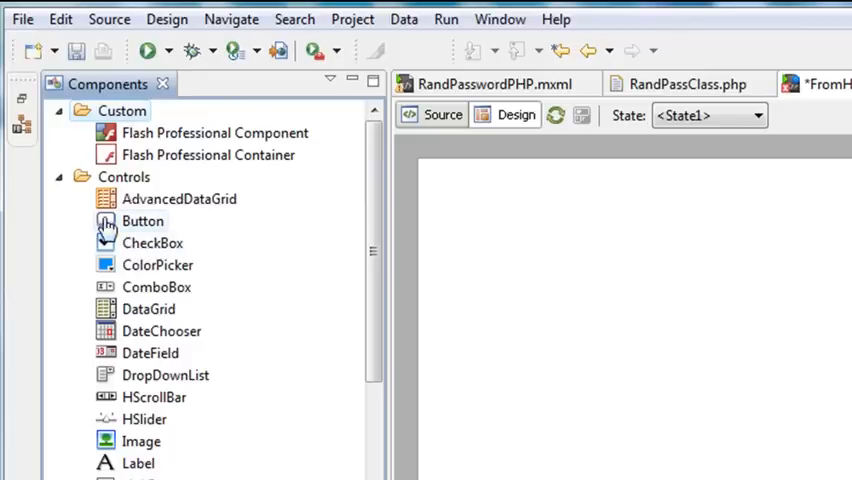
{"action": "left_click_drag", "start_coordinate": [143, 221], "coordinate": [544, 221]}
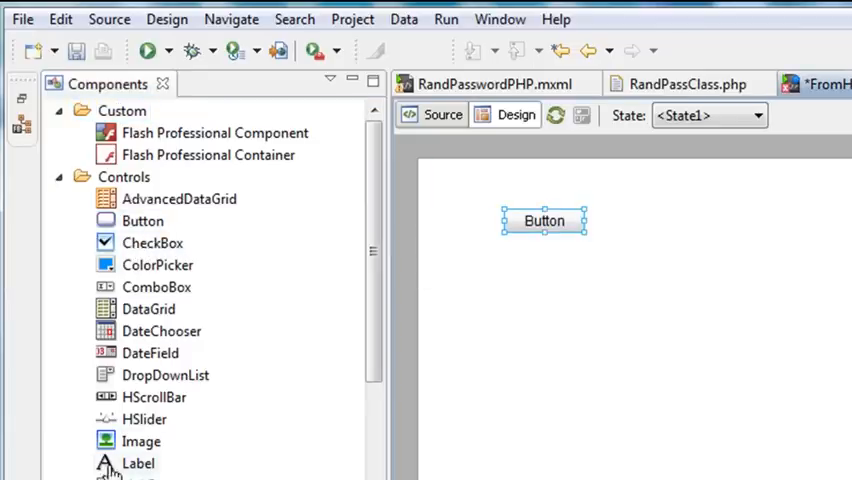
{"action": "left_click_drag", "start_coordinate": [138, 463], "coordinate": [461, 282]}
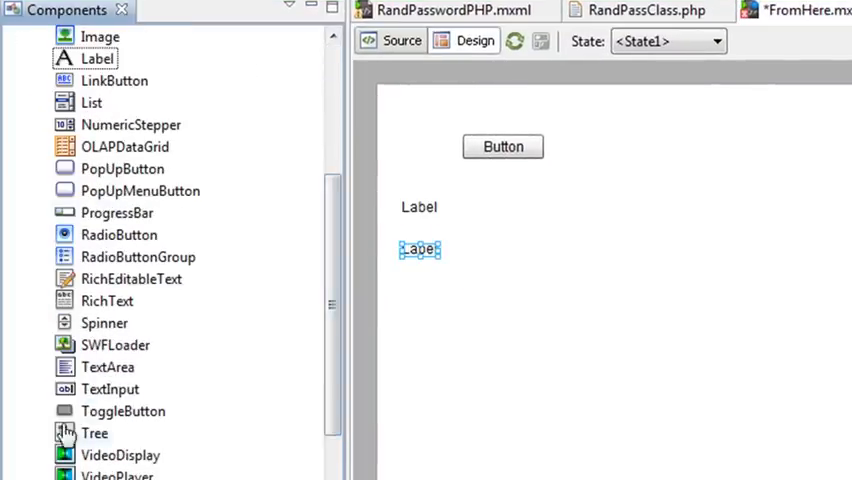
{"action": "mouse_move", "coordinate": [194, 311]}
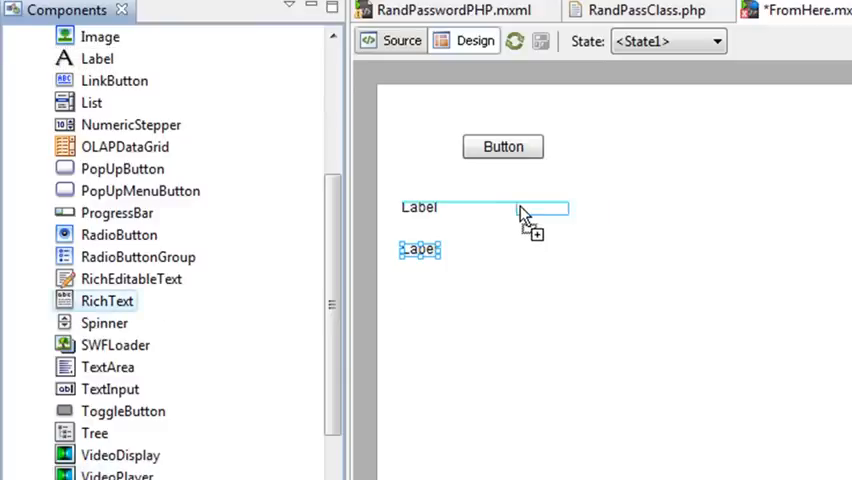
- Add a RichText field beside the first label and set the button label to 'Get Data'
{"action": "left_click_drag", "start_coordinate": [107, 301], "coordinate": [517, 207]}
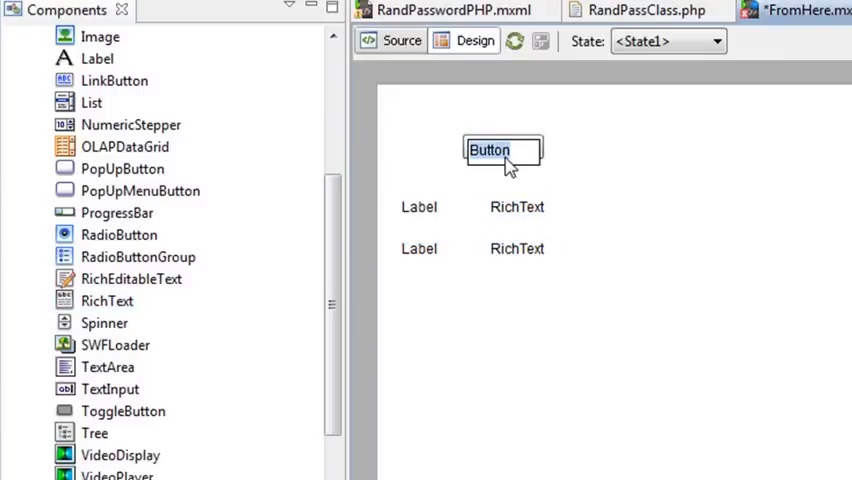
{"action": "type", "text": "Get Data"}
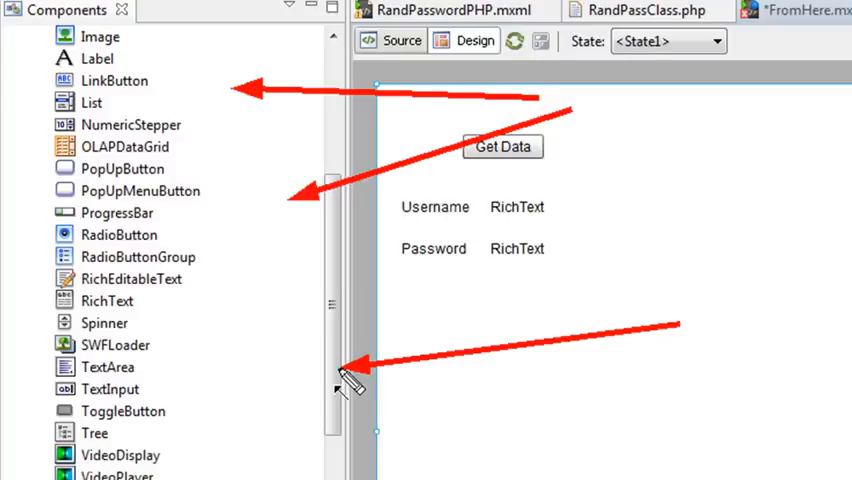
- Review the click and creationComplete handlers in Source view
{"action": "left_click", "coordinate": [391, 40]}
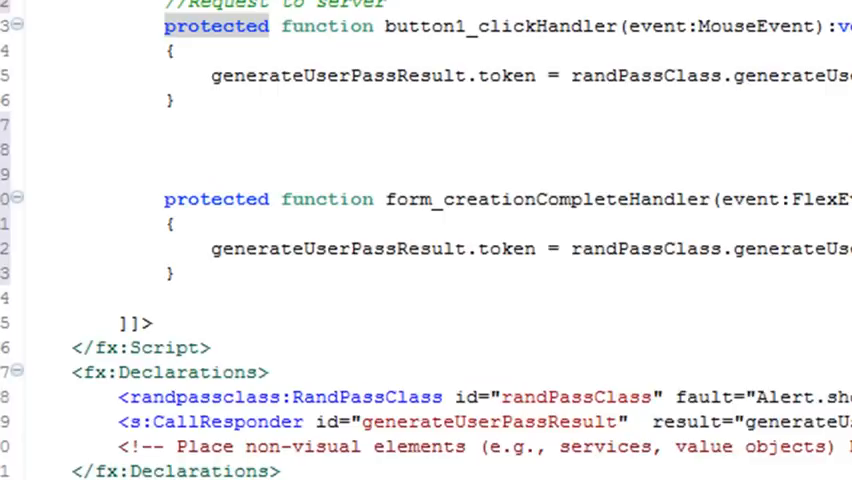
{"action": "scroll", "scroll_direction": "up", "scroll_amount": 3}
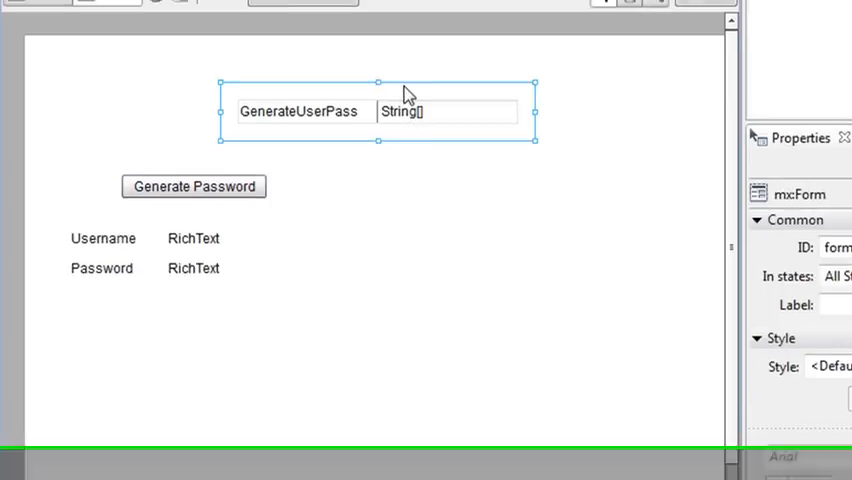
- In Source view, rename the form_creationCompleteHandler function to clickBtn
{"action": "left_click", "coordinate": [44, 29]}
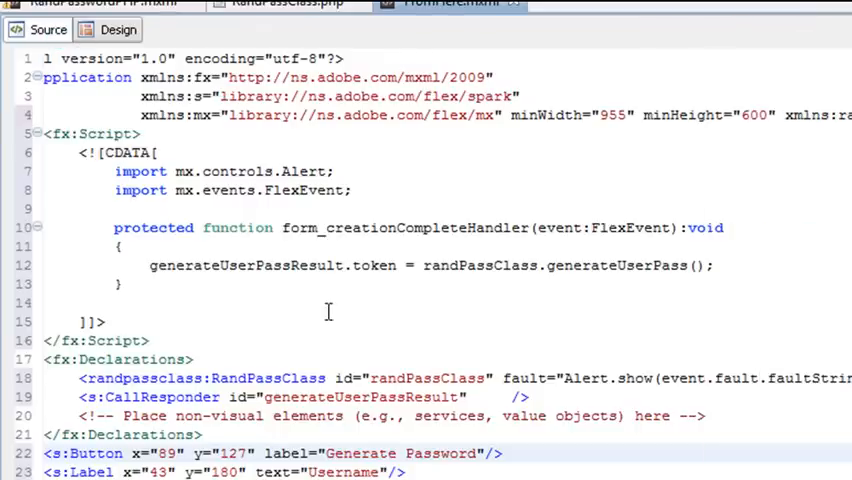
{"action": "mouse_move", "coordinate": [663, 461]}
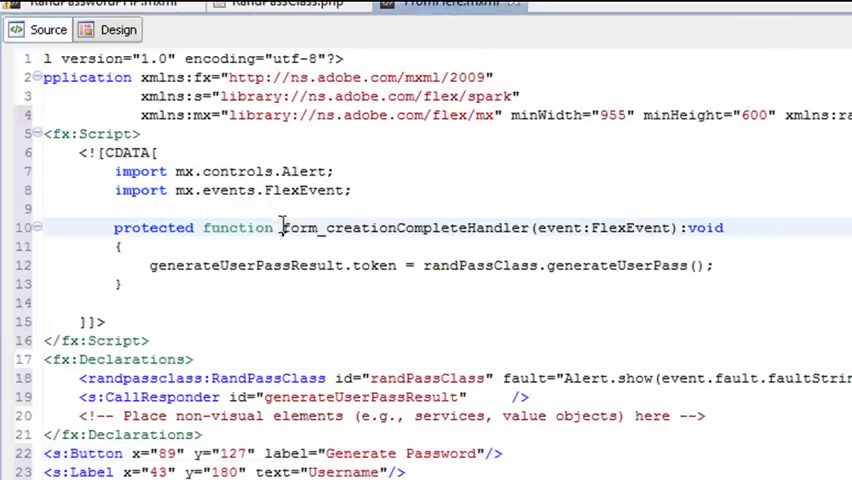
{"action": "double_click", "coordinate": [403, 227]}
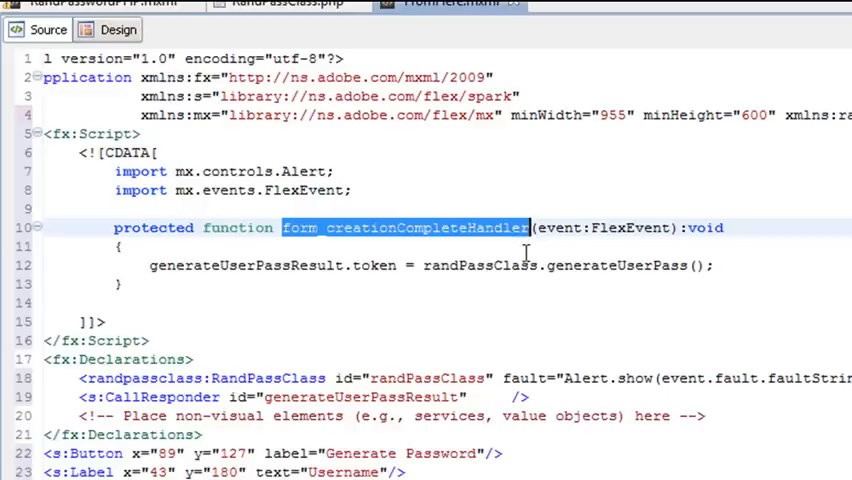
{"action": "type", "text": "clik"}
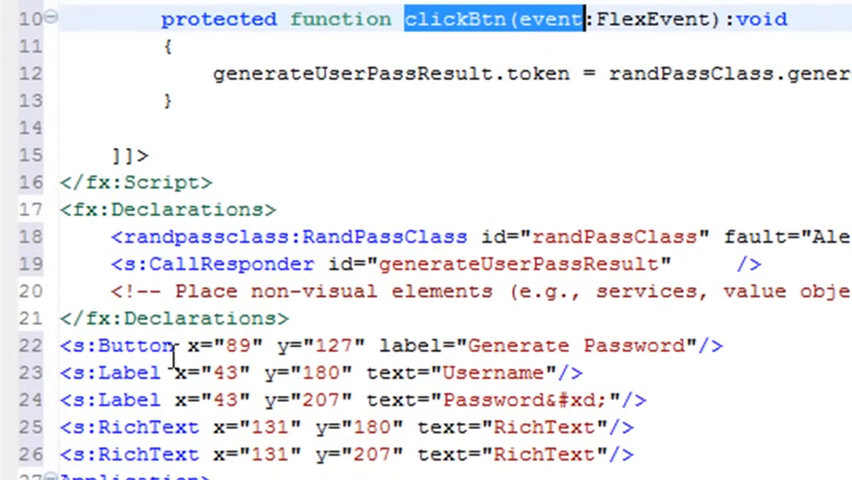
- Add a clear attribute calling clickBtn(event) to the Generate Password button tag
{"action": "left_click", "coordinate": [170, 345]}
{"action": "type", "text": " clear=\"clickBtn(event)\""}
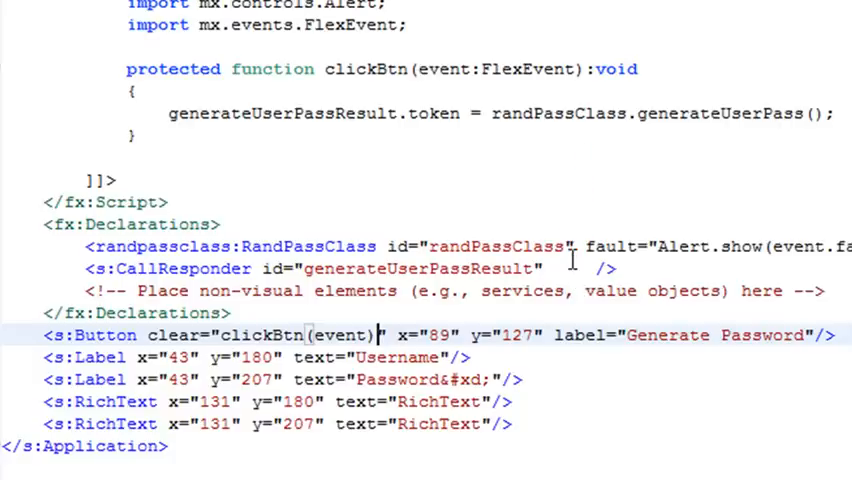
- Add result="" to the CallResponder and generate the generateUserPassResult_resultHandler stub
{"action": "left_click", "coordinate": [548, 268]}
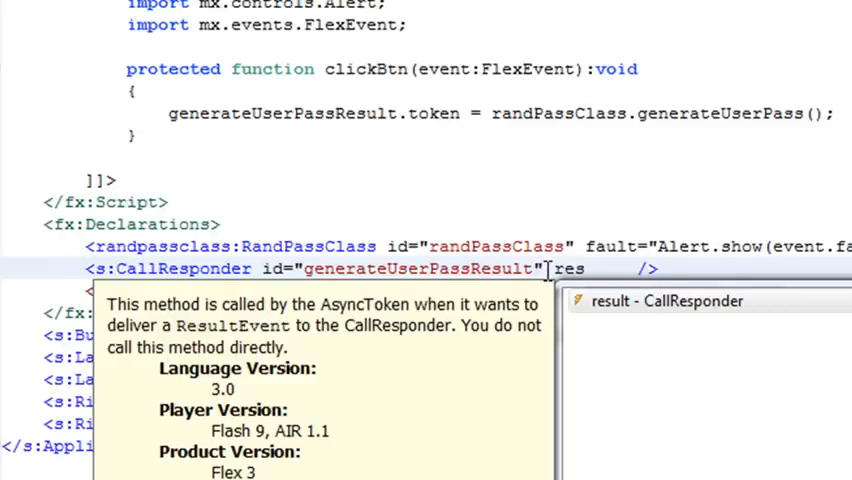
{"action": "type", "text": "result=\"\""}
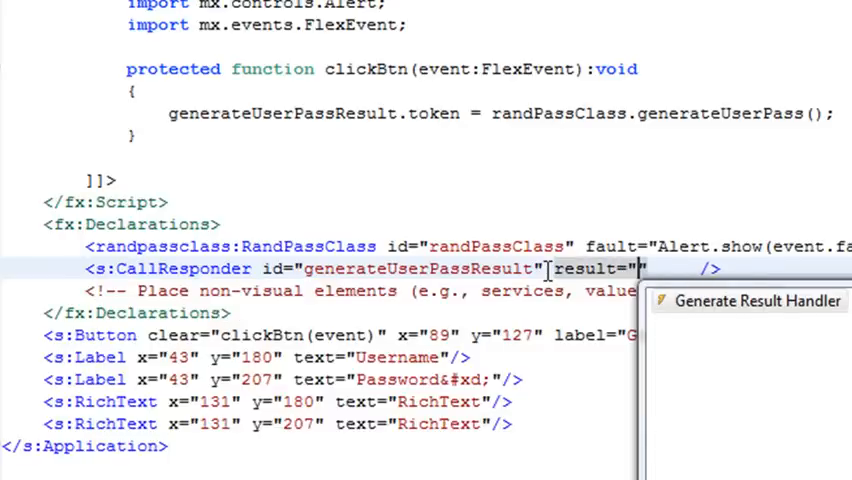
{"action": "left_click", "coordinate": [758, 301]}
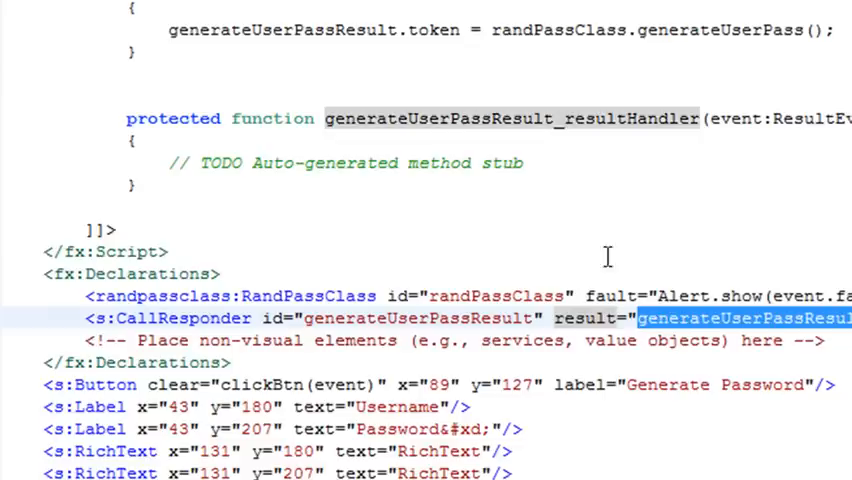